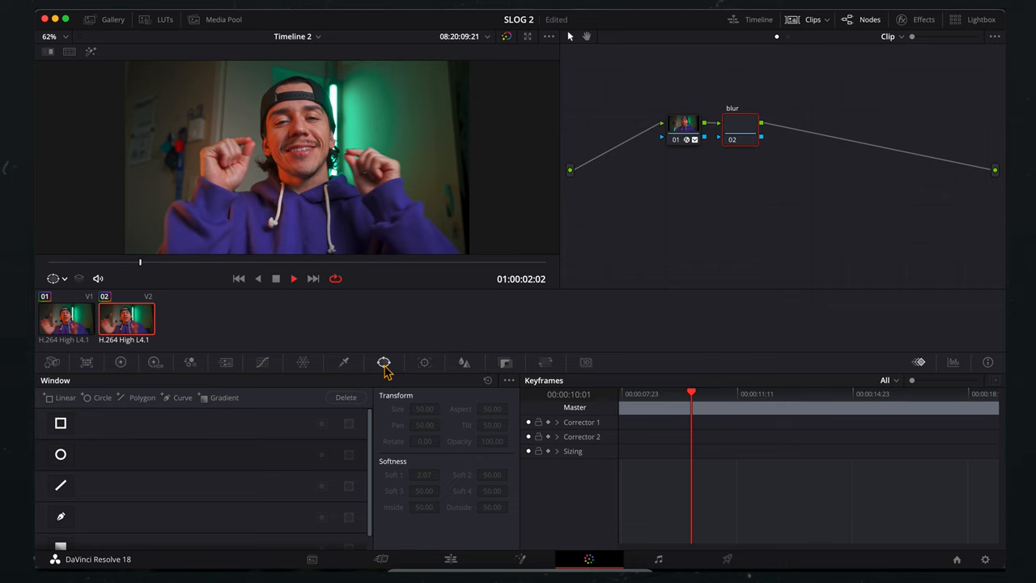
Step: Add a circular window over the face on the blur node and track it across the clip
click(60, 455)
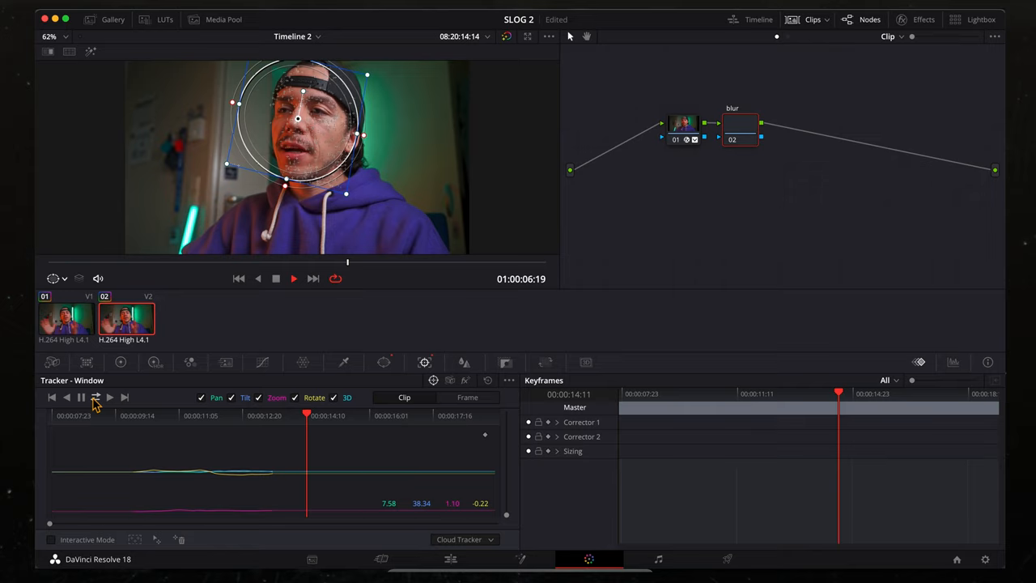
click(924, 20)
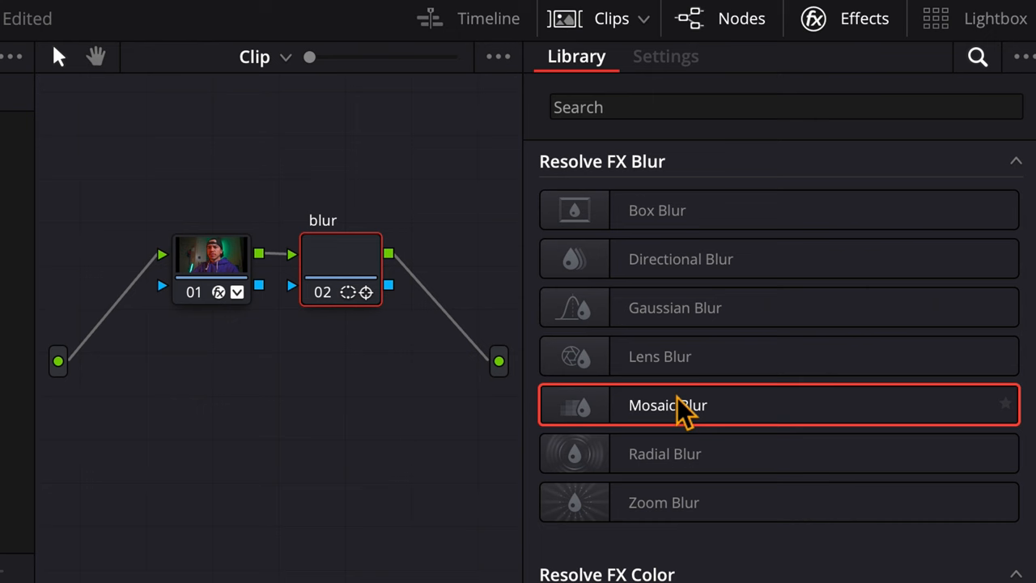